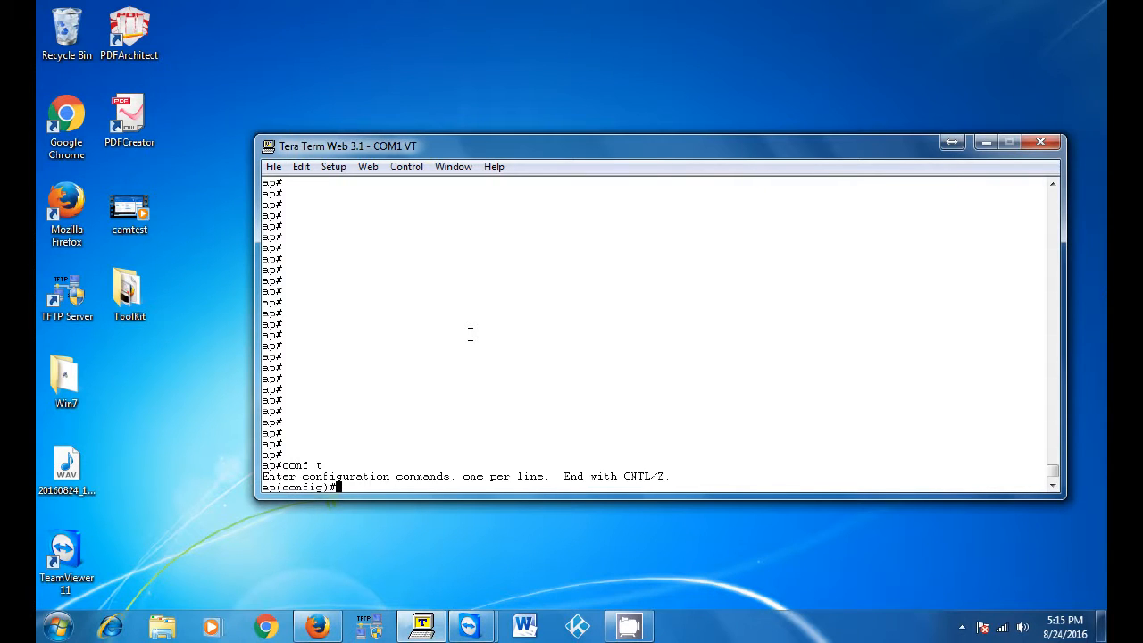
Assign BVI1 the IP 10.0.0.25 255.255.255.0, run no shut, and exit configuration mode.
text(int)
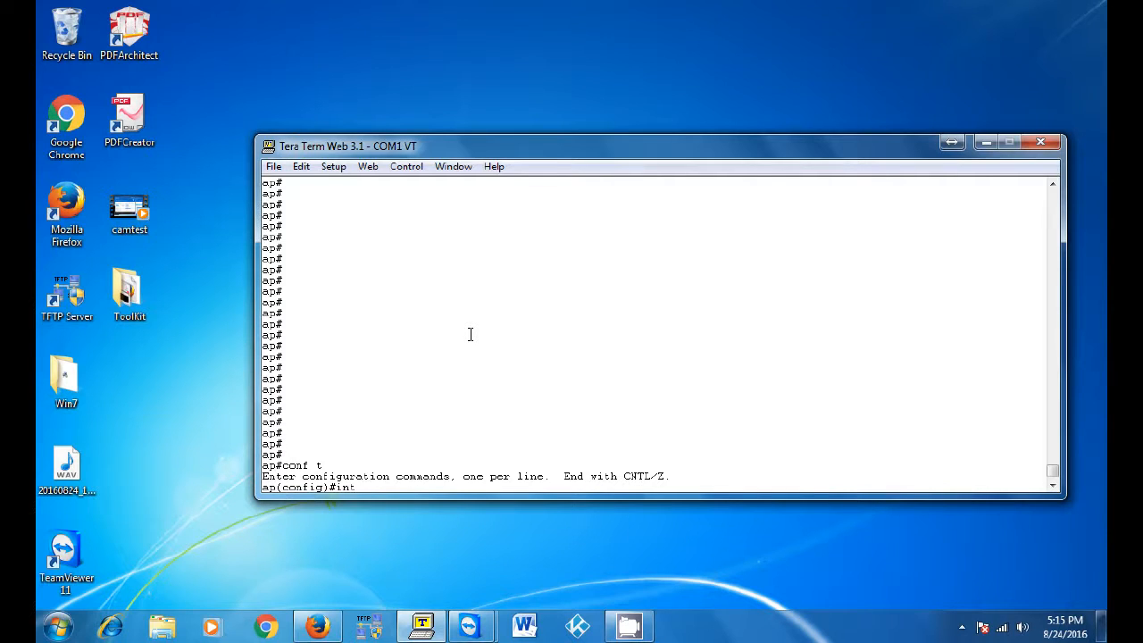
text(BVI1)
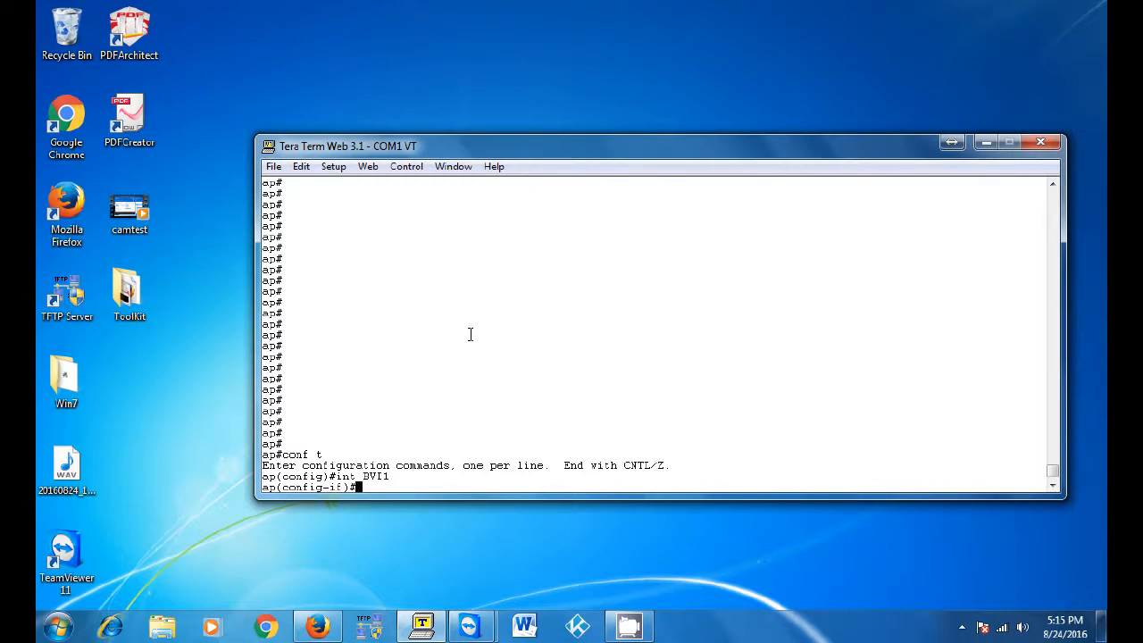
text(ip add 1)
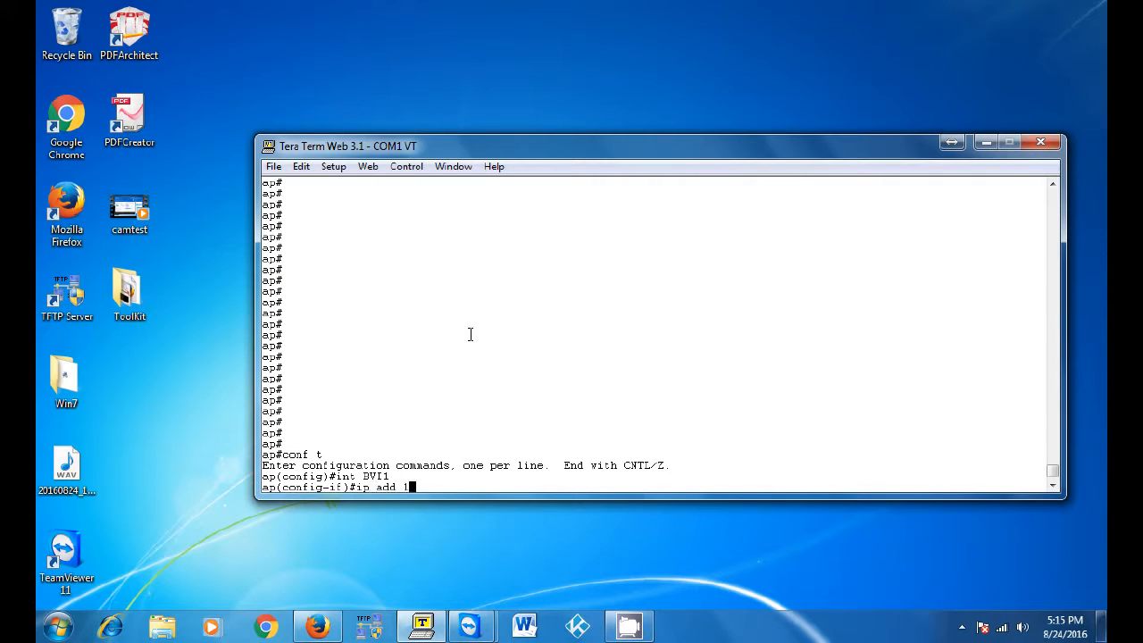
text(10.0.0.2)
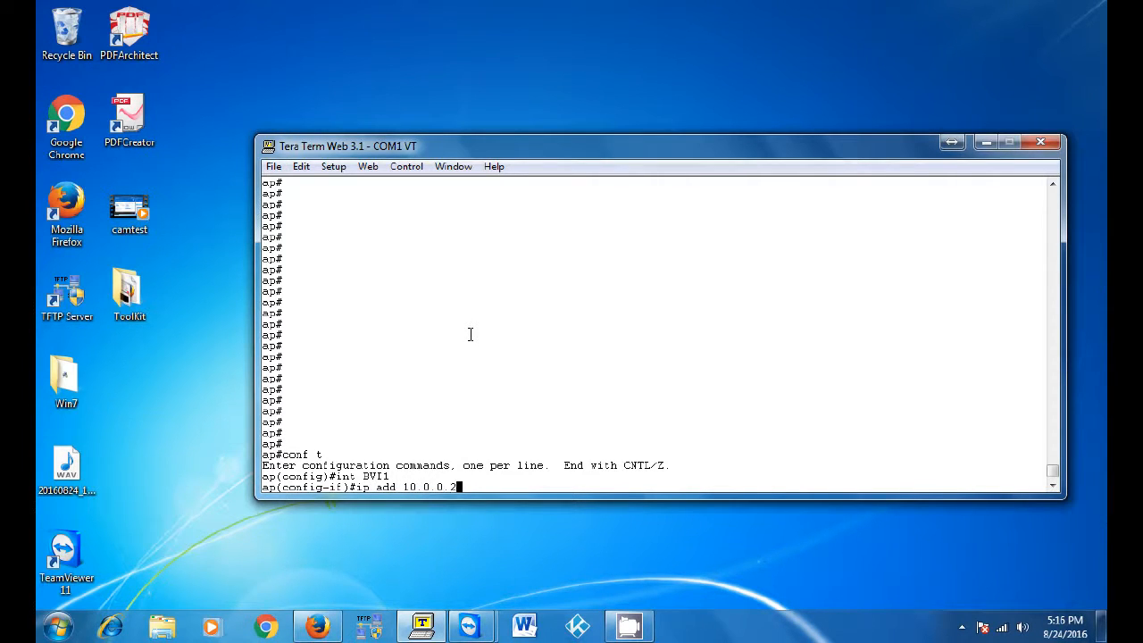
text(25.)
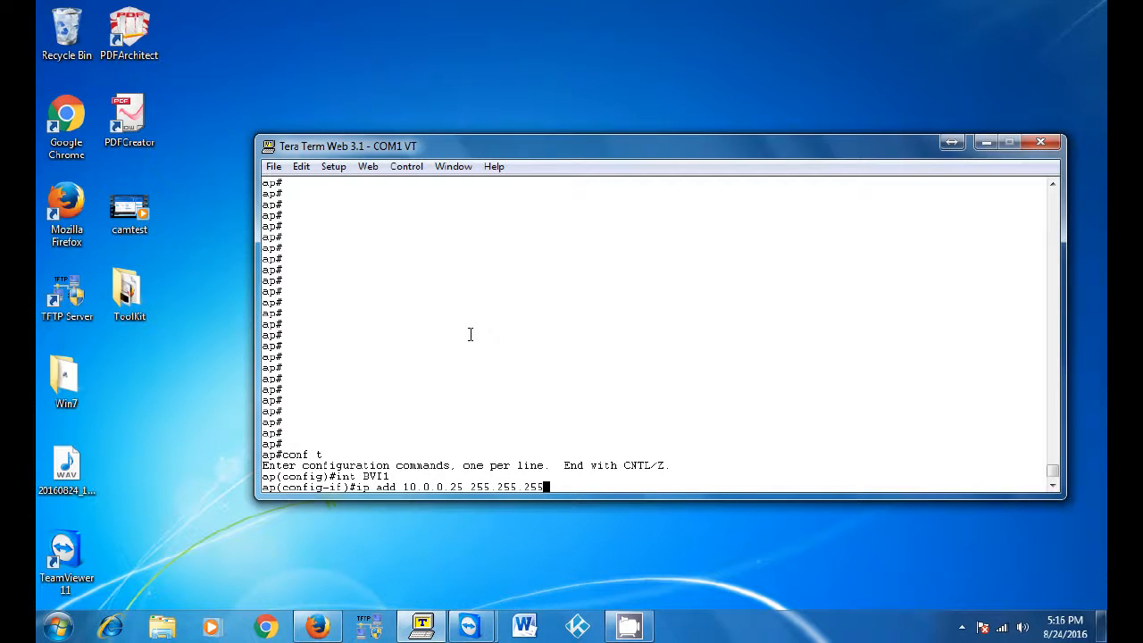
text(no shut)
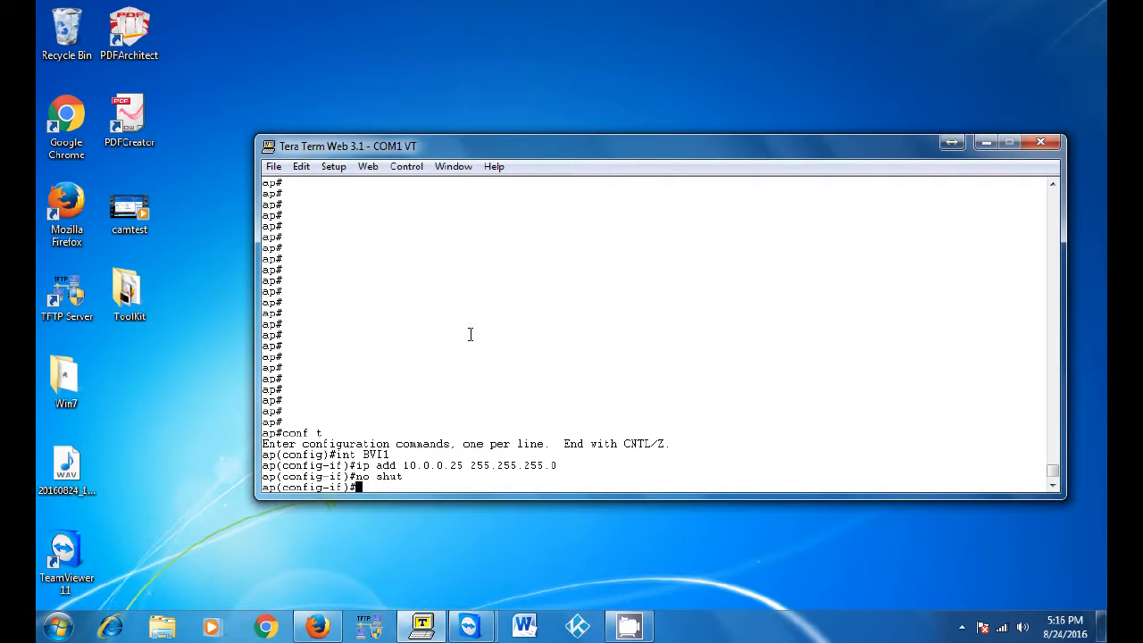
text(exit)
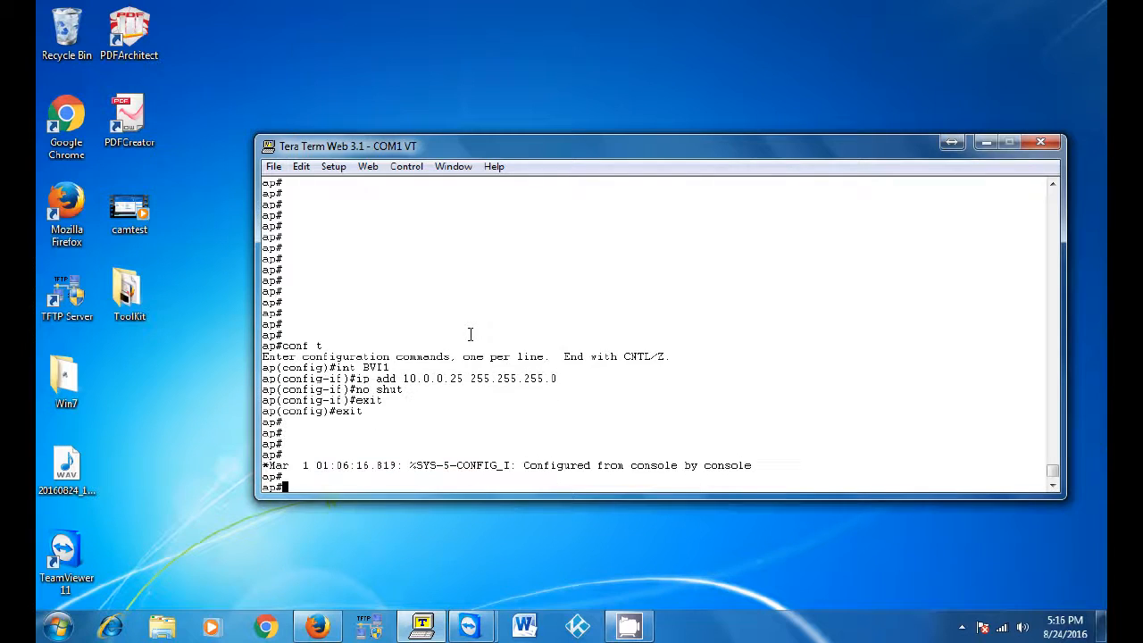
Ping 10.0.0.2 from the access point, then check the IP interface details with show ip.
text(ping 10.0.0.2)
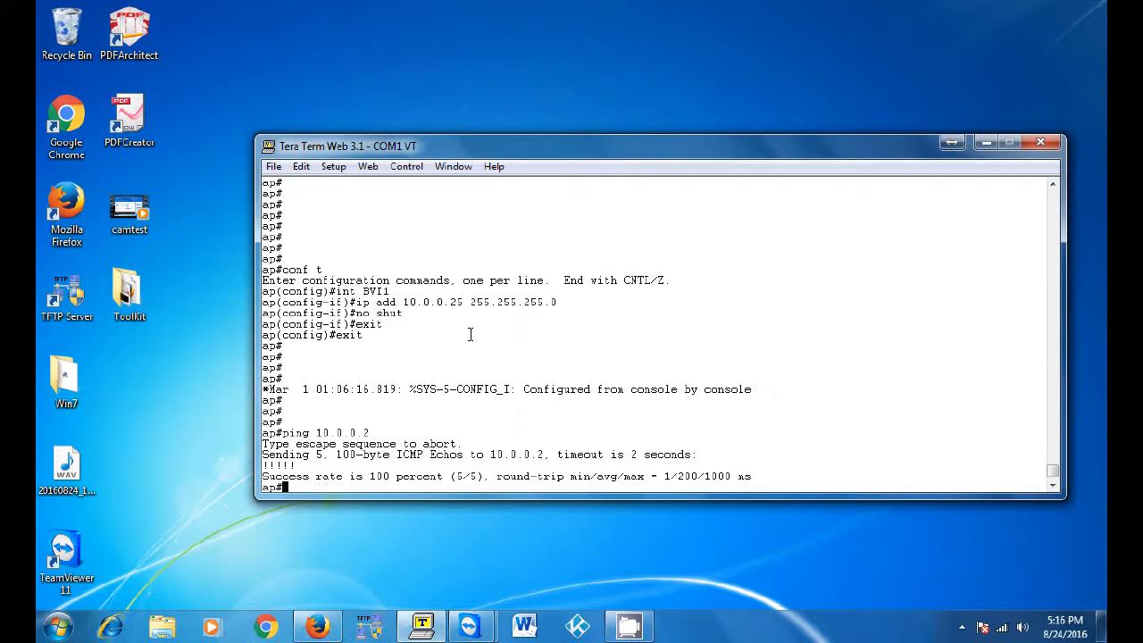
text(show ip)
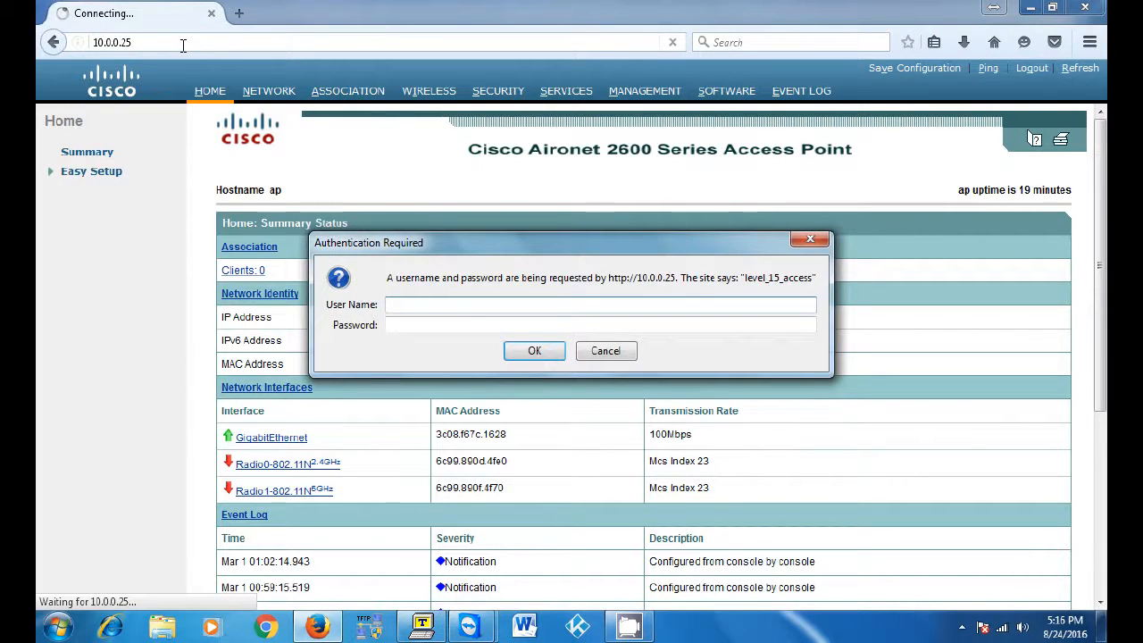
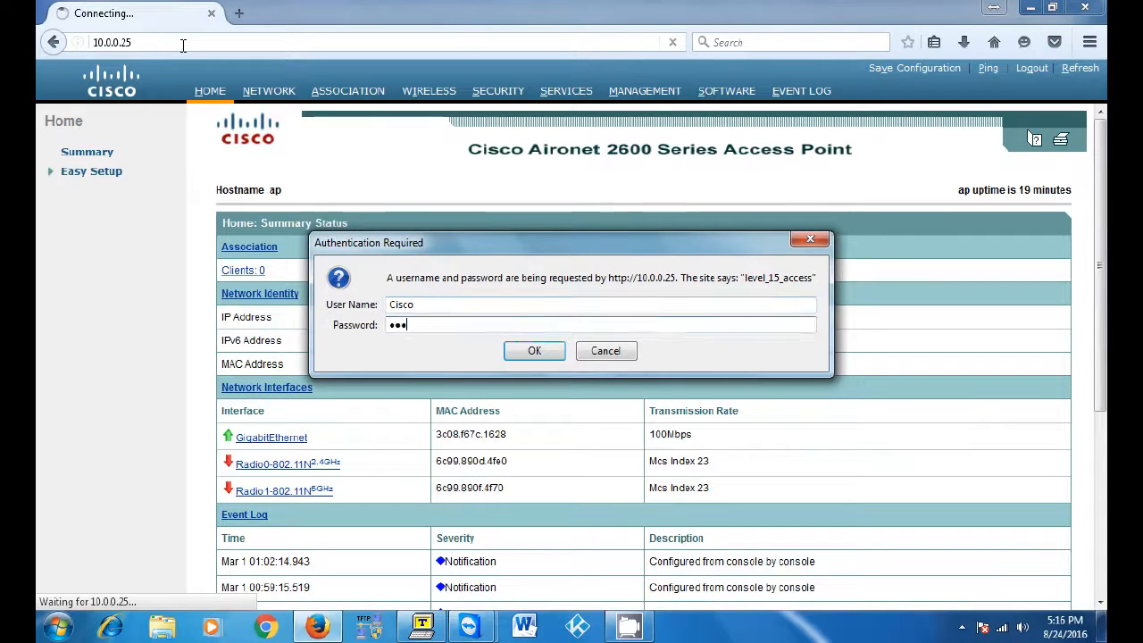
Log in to the web GUI with the Cisco credentials and dismiss Firefox's save-login offer.
click(534, 350)
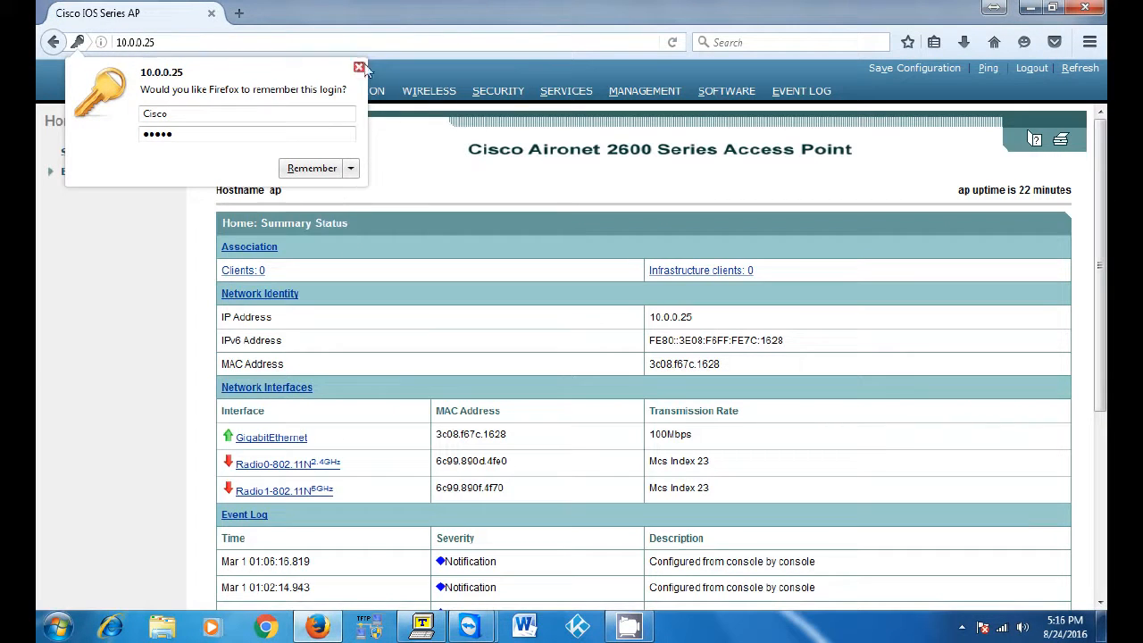
click(359, 68)
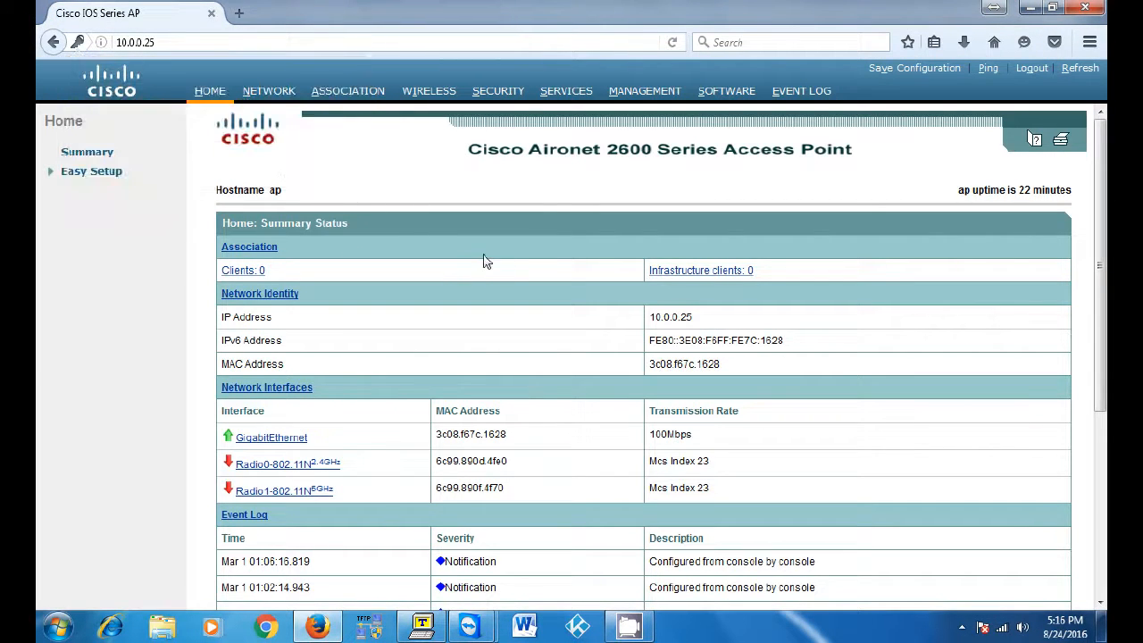